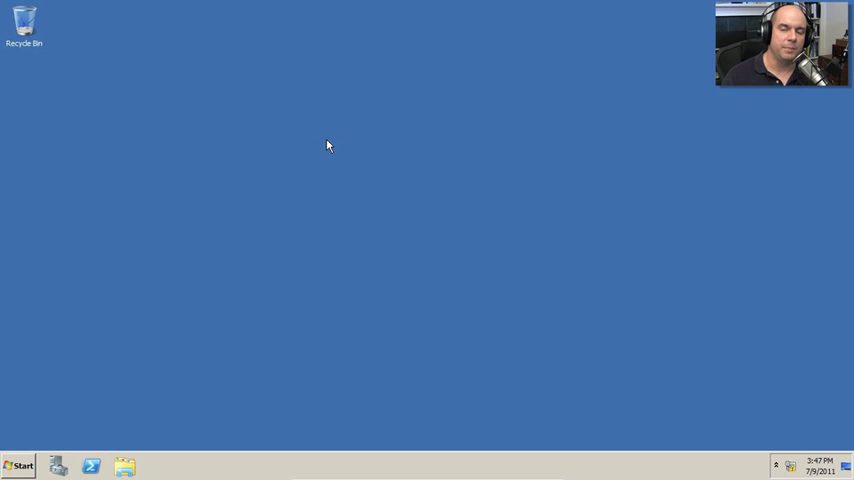
pyautogui.moveTo(296, 208)
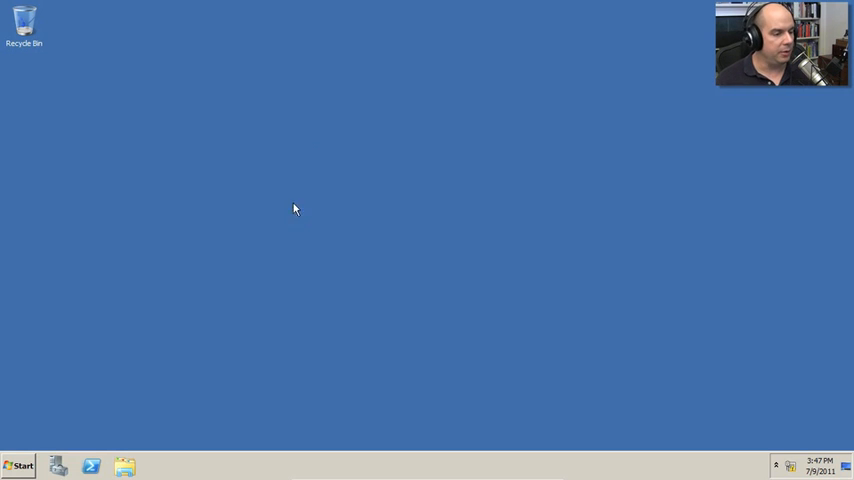
# Launch the Microsoft Management Console by running 'mmc' from the Start search
pyautogui.click(16, 466)
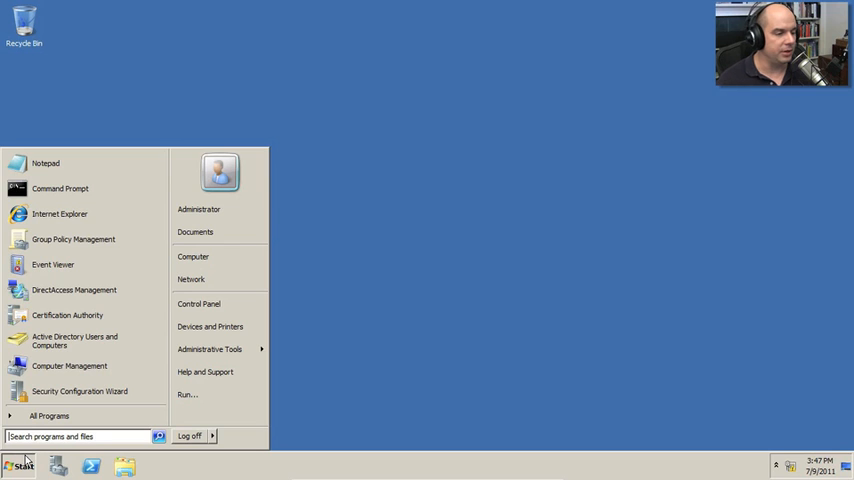
pyautogui.write('mmc')
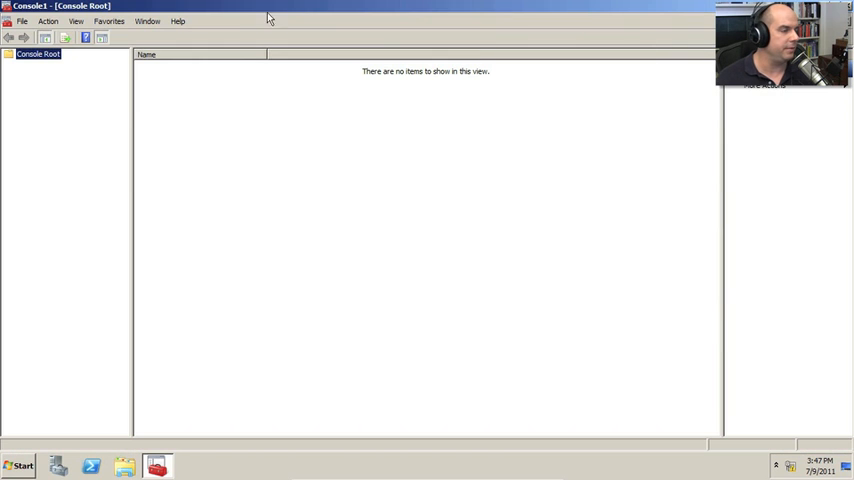
# Add the Certificates snap-in for My user account under Console Root
pyautogui.click(20, 20)
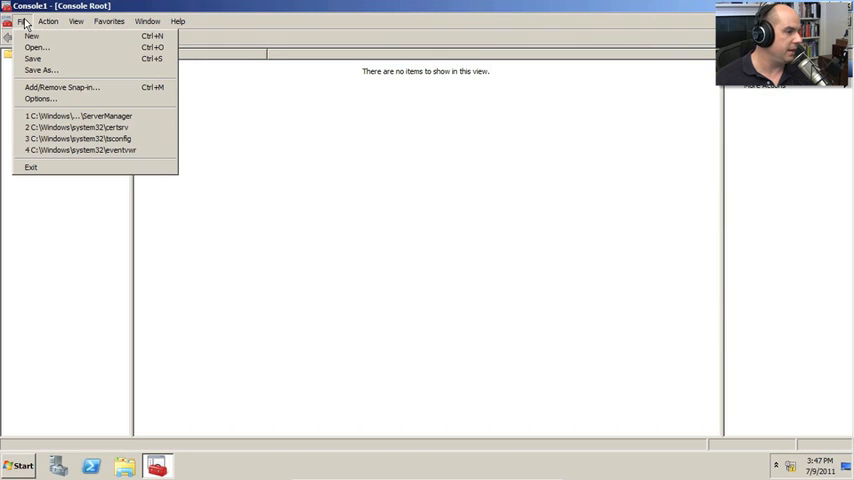
pyautogui.click(62, 88)
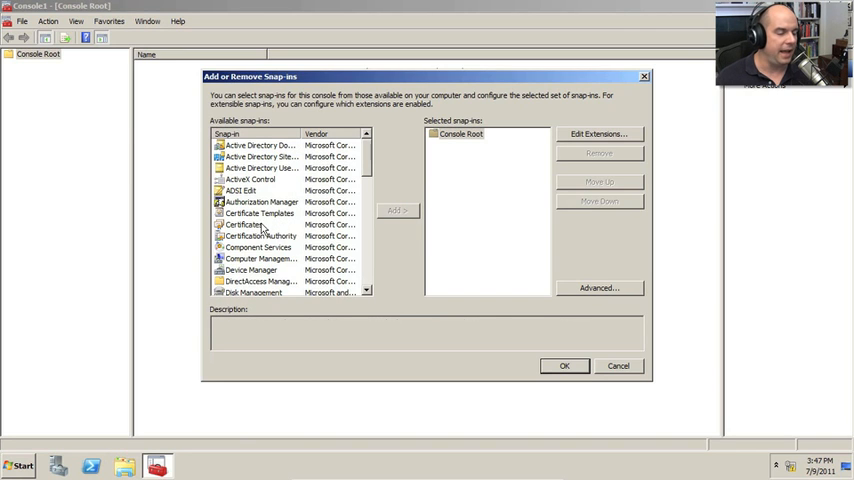
pyautogui.click(396, 210)
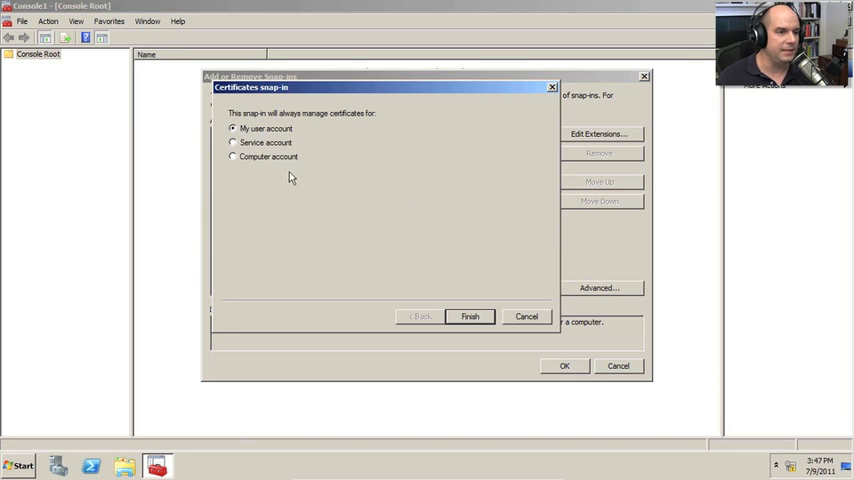
pyautogui.moveTo(272, 122)
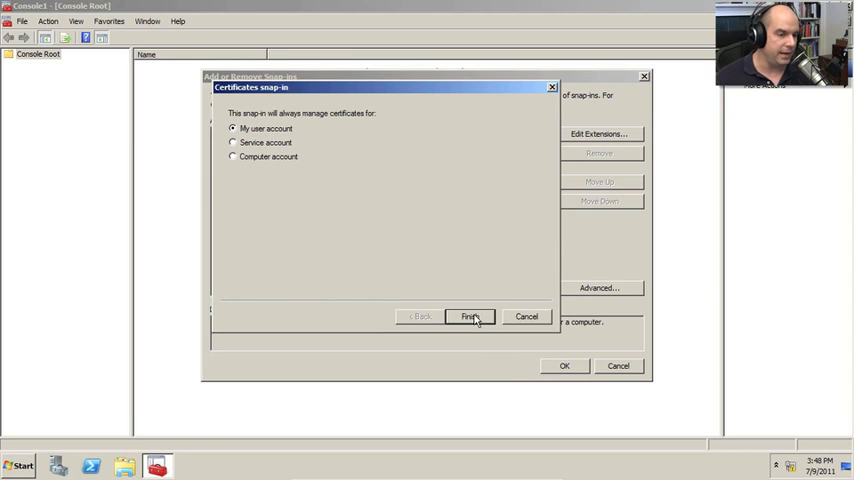
pyautogui.click(470, 316)
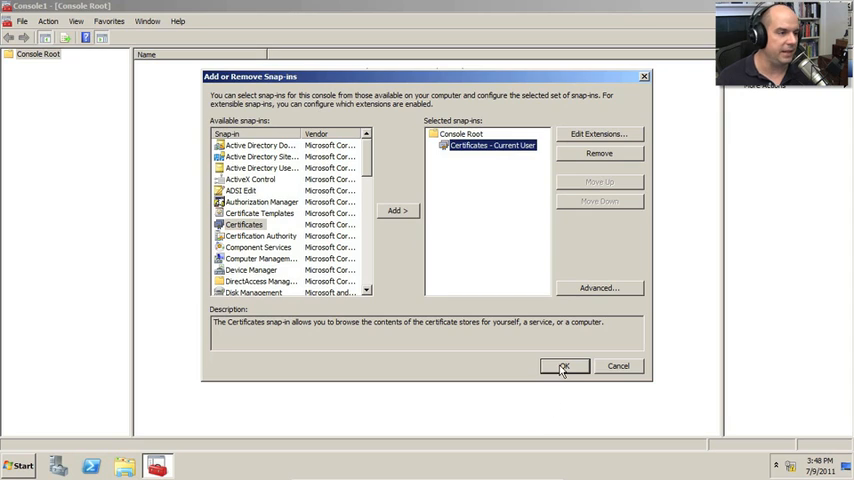
pyautogui.click(564, 364)
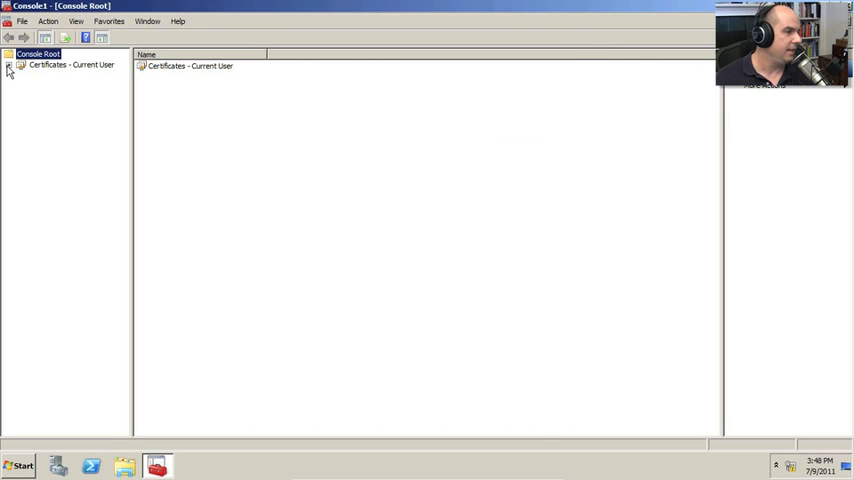
# Browse the Current User stores — Personal, Enterprise Trust, Active Directory User Object — and return to Personal
pyautogui.click(8, 64)
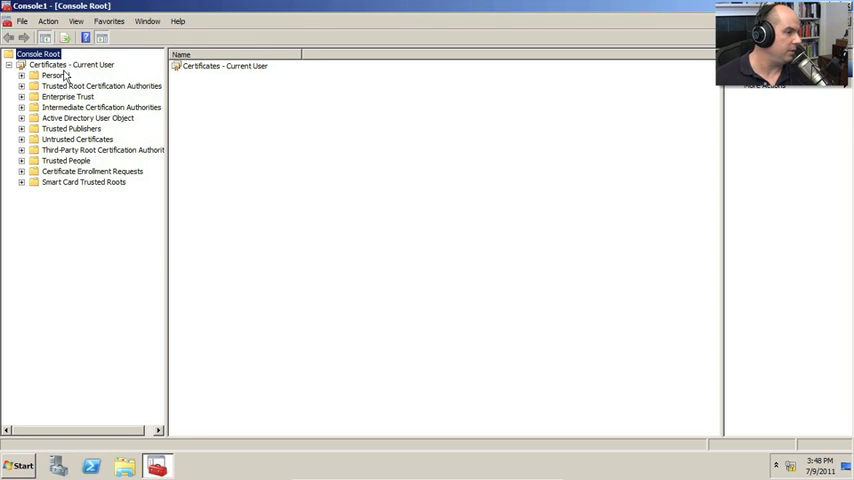
pyautogui.click(54, 76)
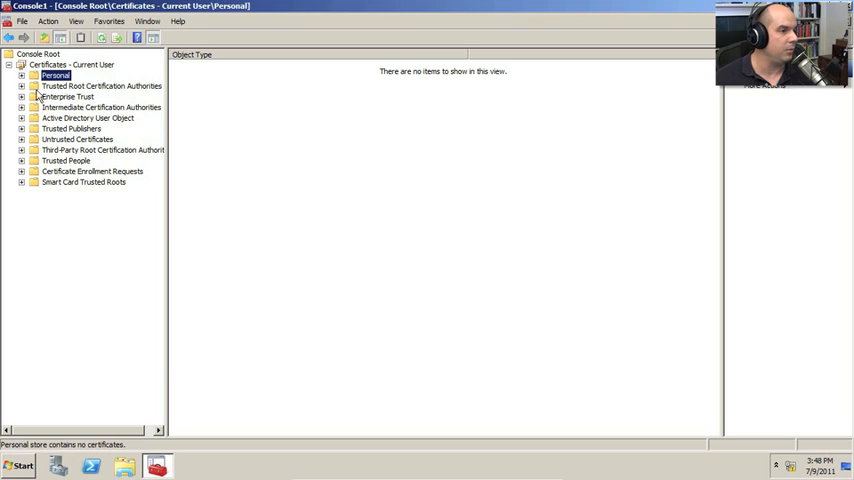
pyautogui.click(68, 96)
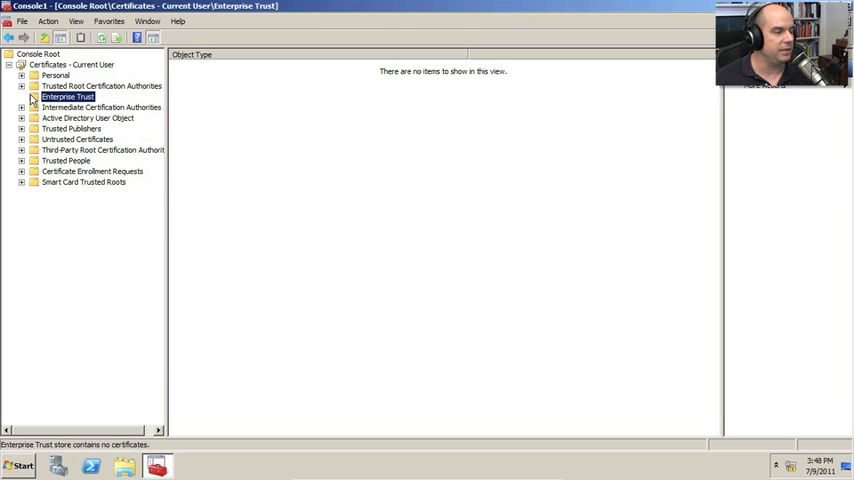
pyautogui.click(88, 118)
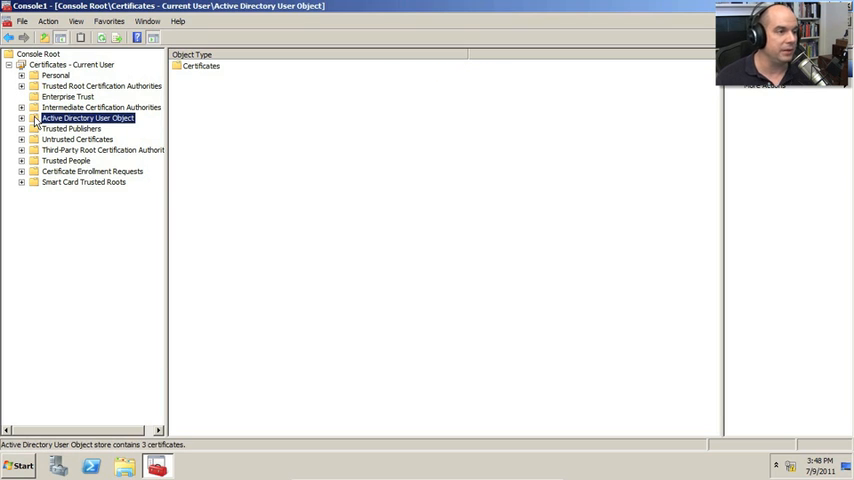
pyautogui.click(34, 118)
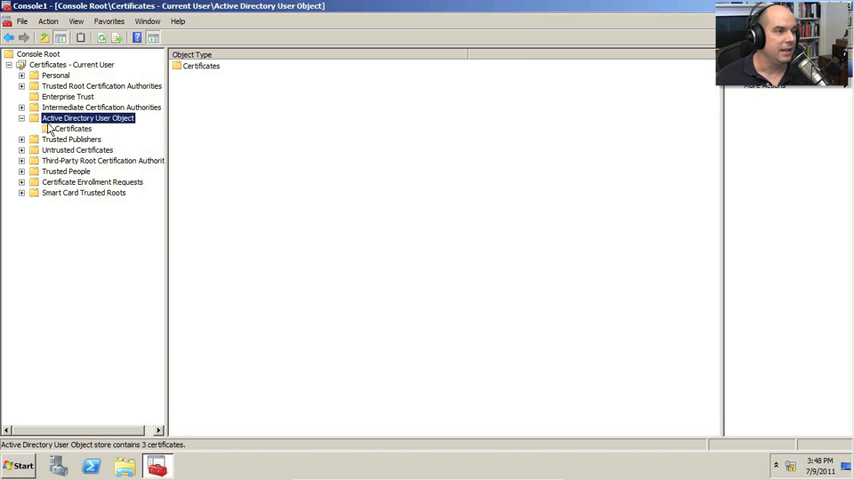
pyautogui.click(72, 128)
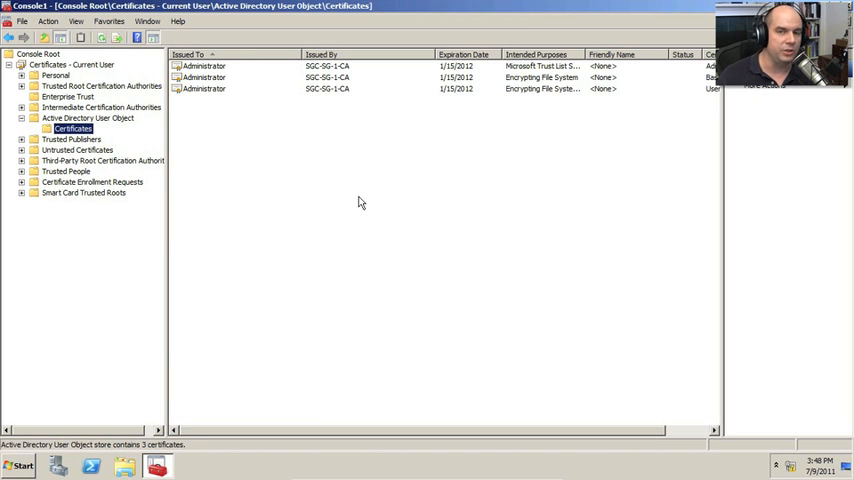
pyautogui.click(56, 76)
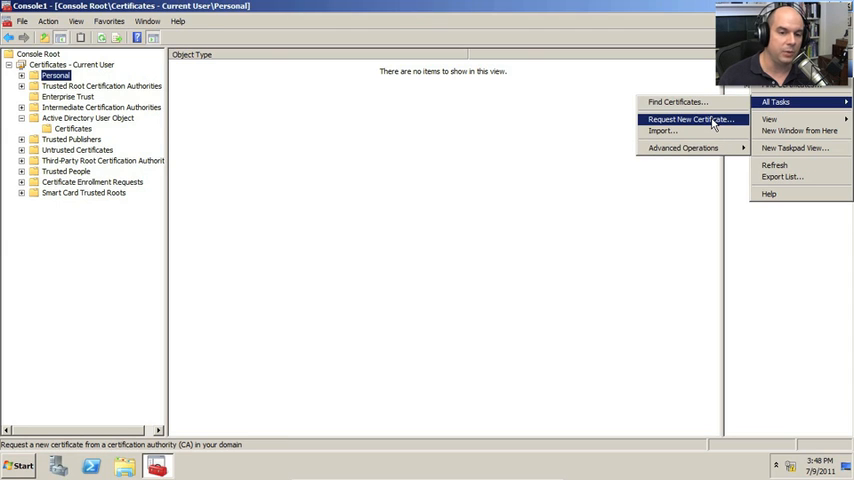
# Start a new certificate request and advance past the Before You Begin page
pyautogui.click(688, 120)
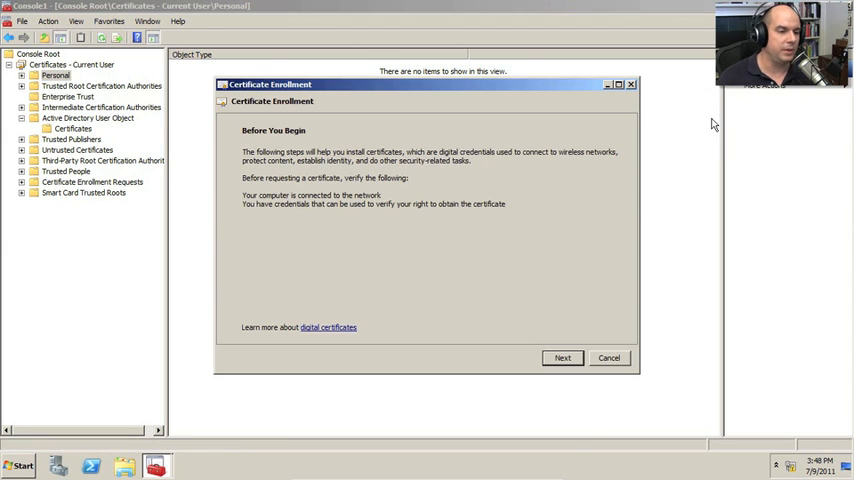
pyautogui.moveTo(512, 156)
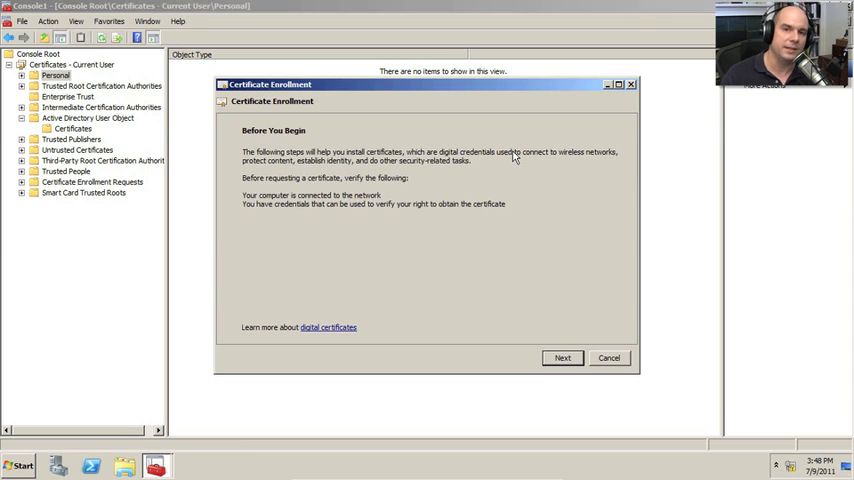
pyautogui.moveTo(528, 312)
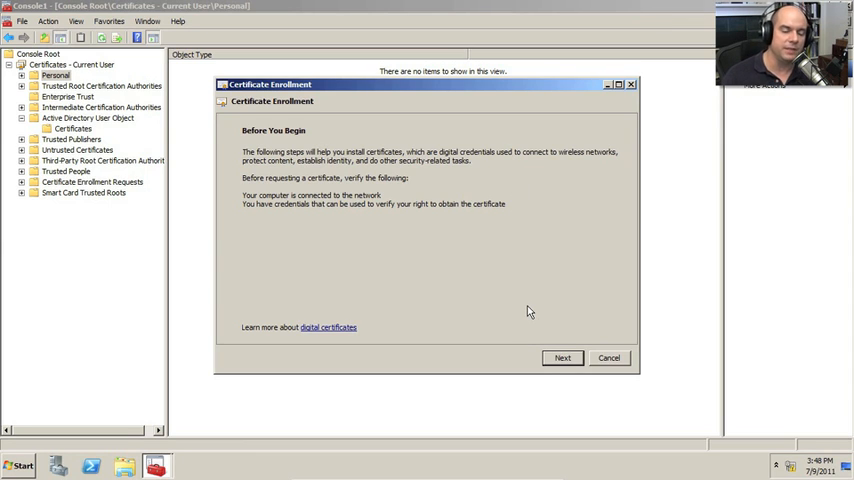
pyautogui.click(562, 356)
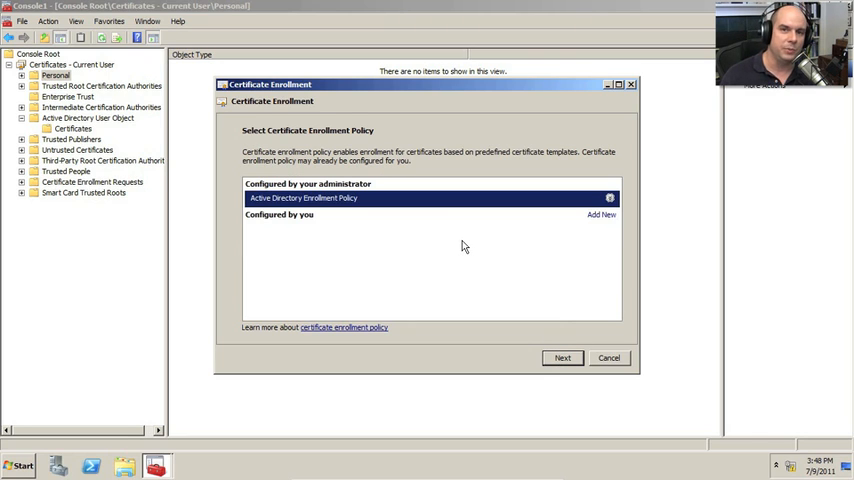
pyautogui.moveTo(520, 298)
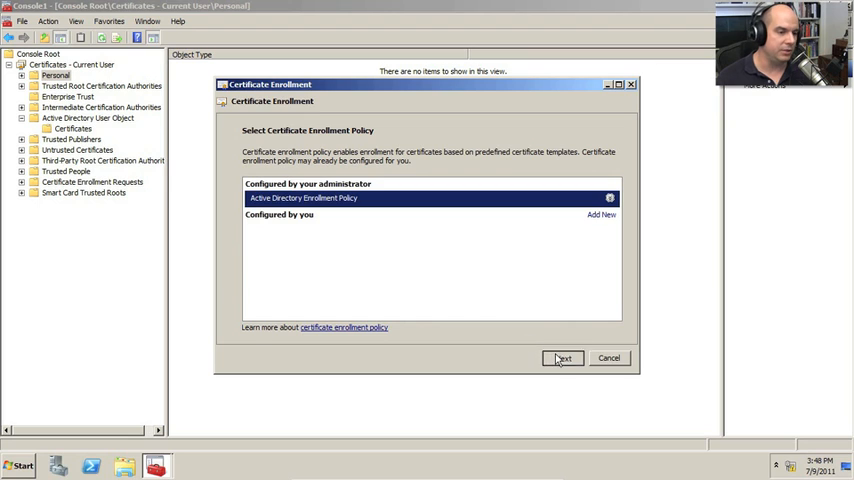
# Select the User template under Active Directory Enrollment Policy, review all templates, and enroll it
pyautogui.click(564, 358)
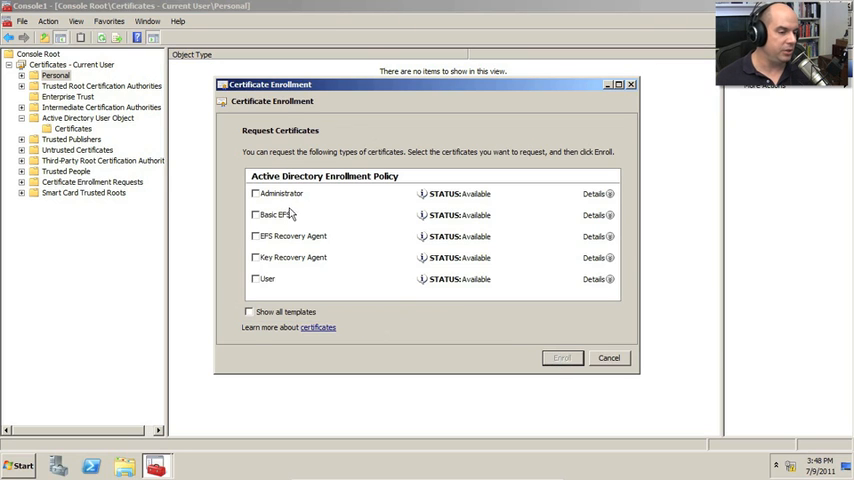
pyautogui.moveTo(270, 284)
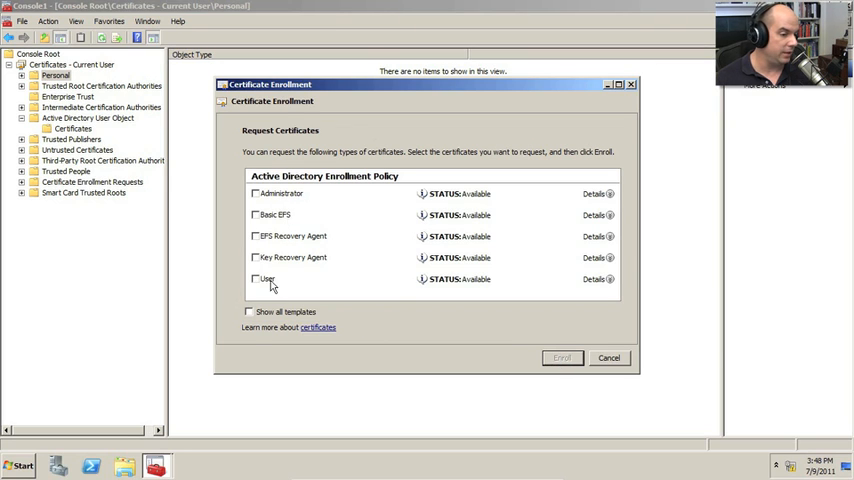
pyautogui.click(256, 278)
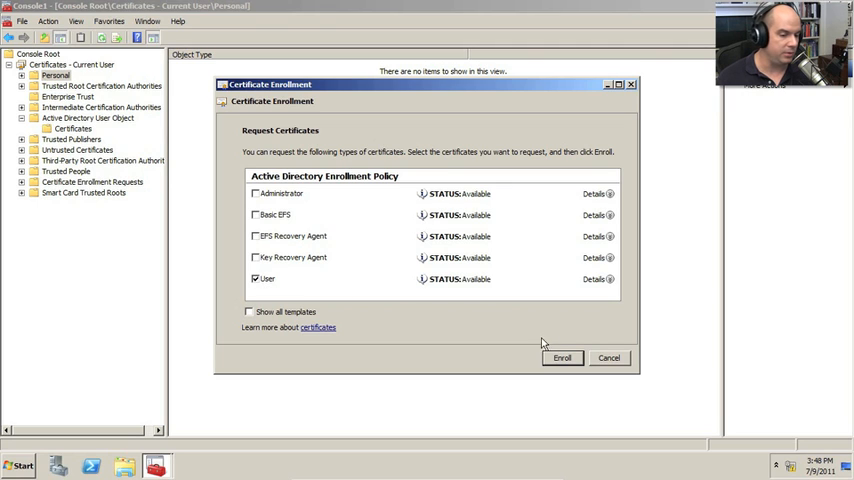
pyautogui.click(250, 312)
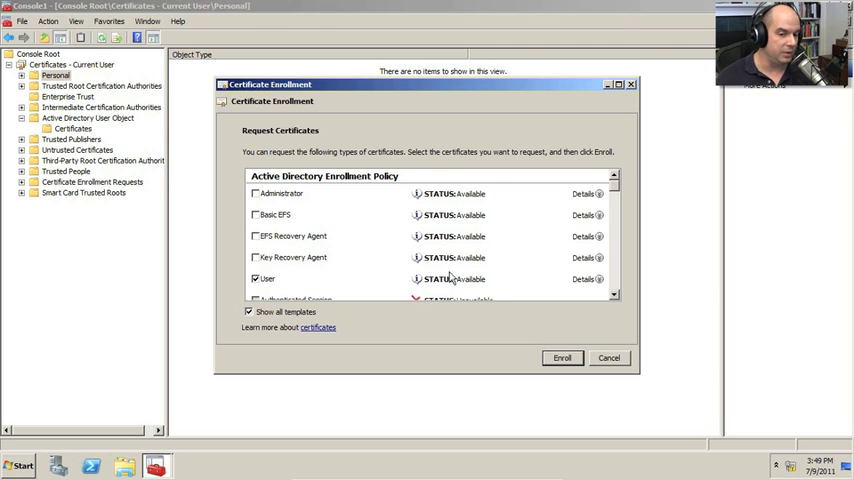
pyautogui.scroll(-3)
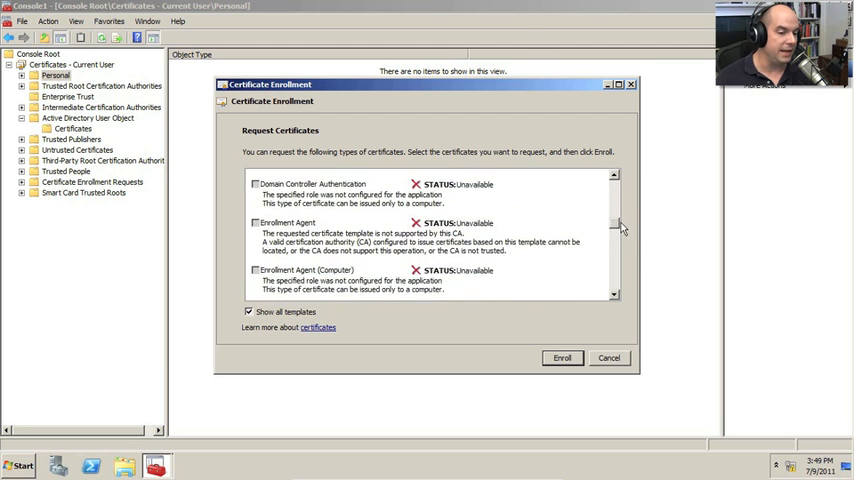
pyautogui.scroll(-3)
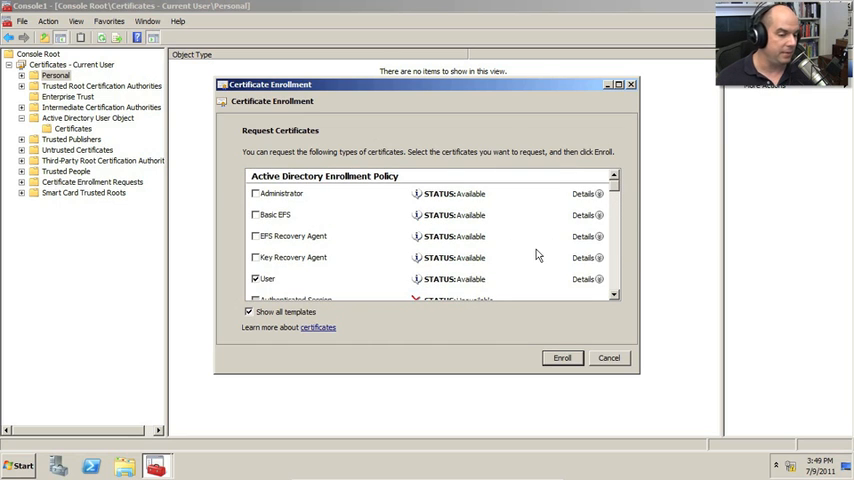
pyautogui.click(562, 356)
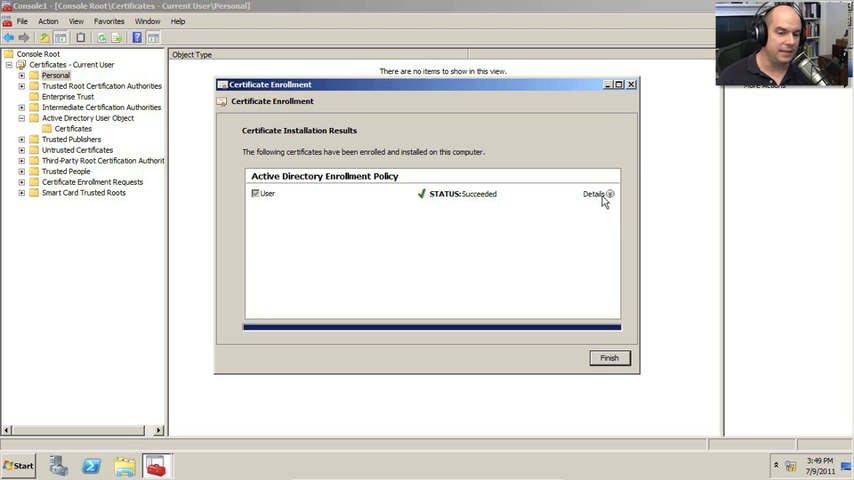
# Review the enrolled User certificate's details and finish the enrollment wizard
pyautogui.click(596, 192)
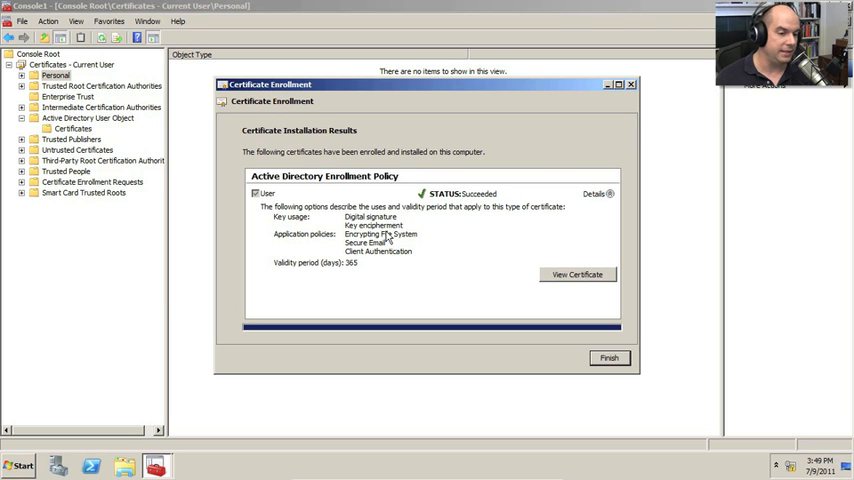
pyautogui.moveTo(364, 250)
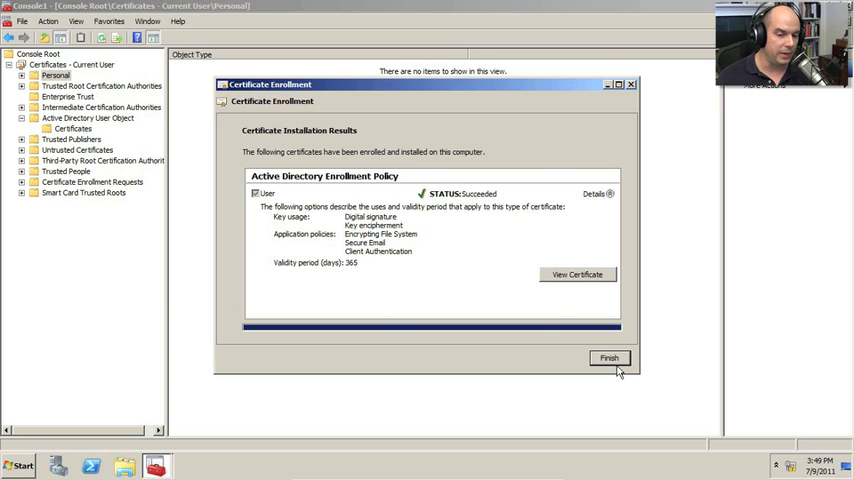
pyautogui.click(608, 358)
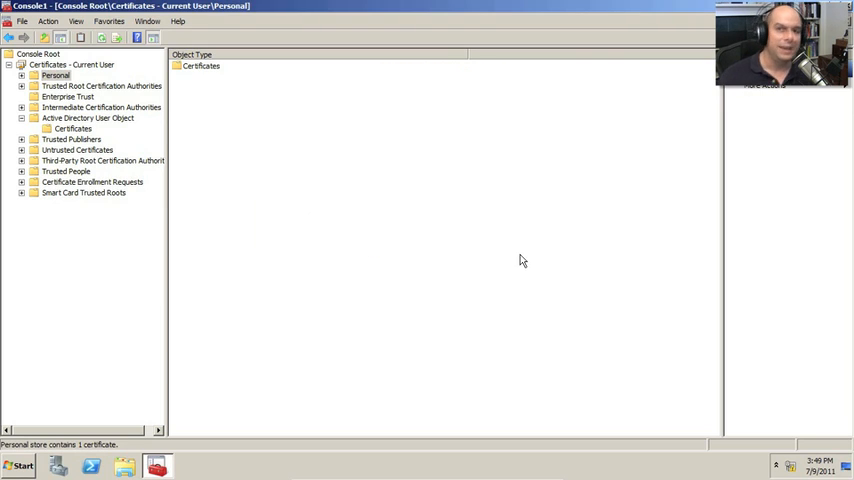